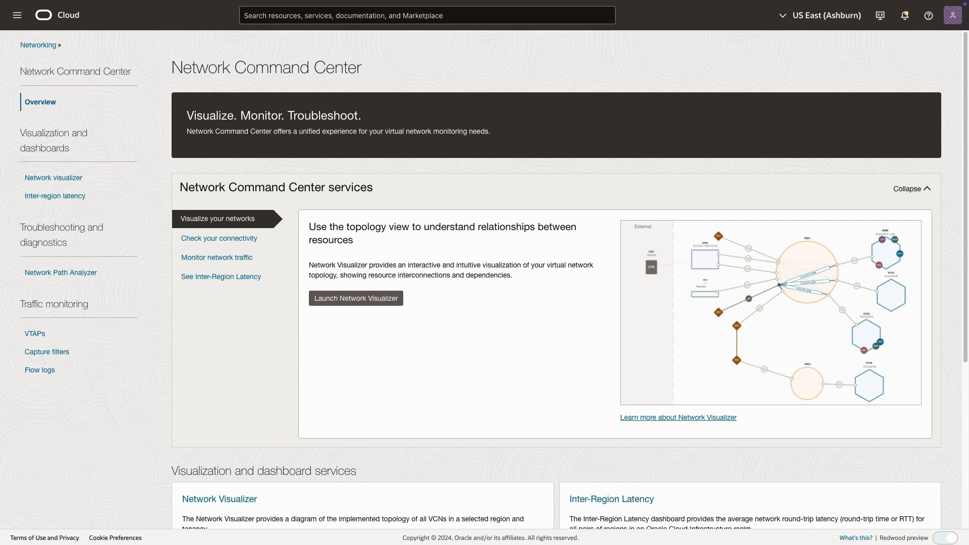
pyautogui.moveTo(630, 354)
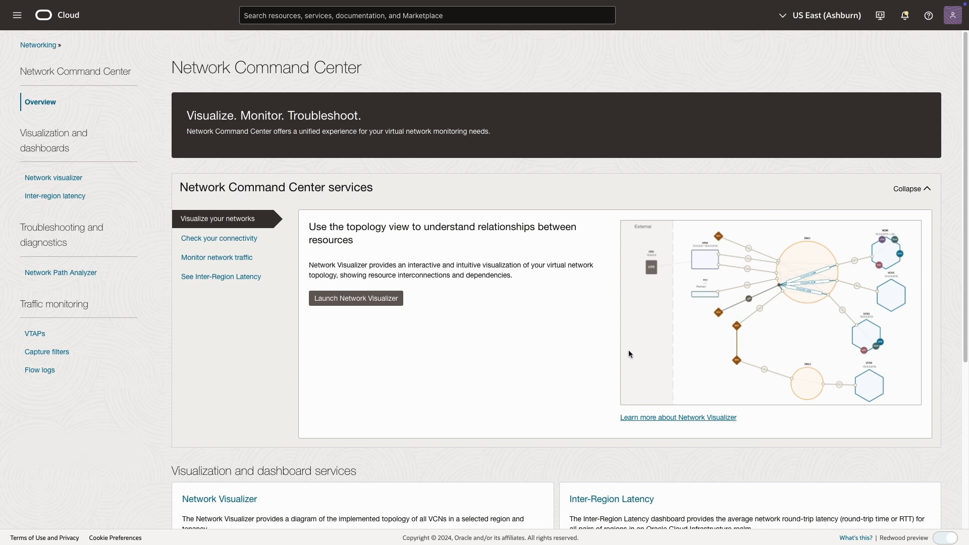
pyautogui.moveTo(61, 355)
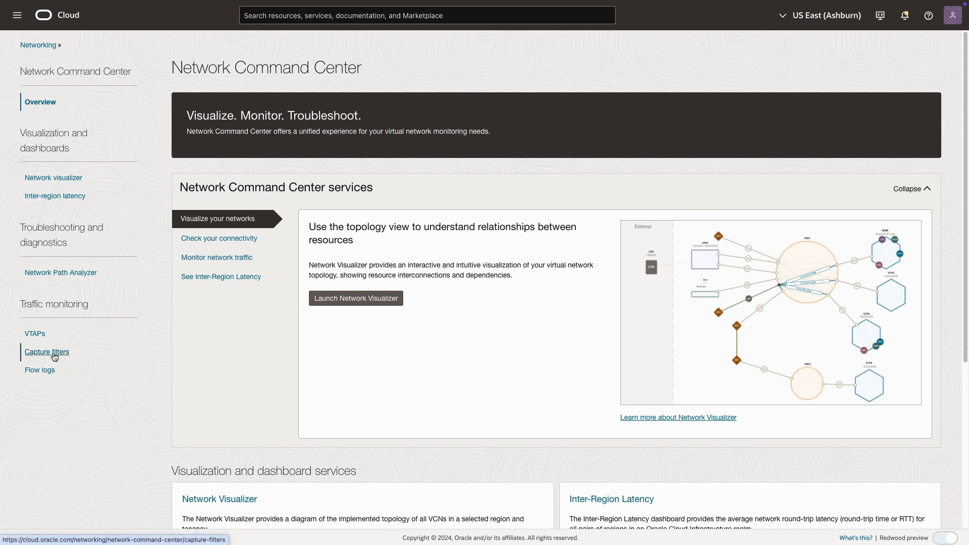
# Show the compartment's existing capture filters from the Traffic monitoring navigation.
pyautogui.click(46, 351)
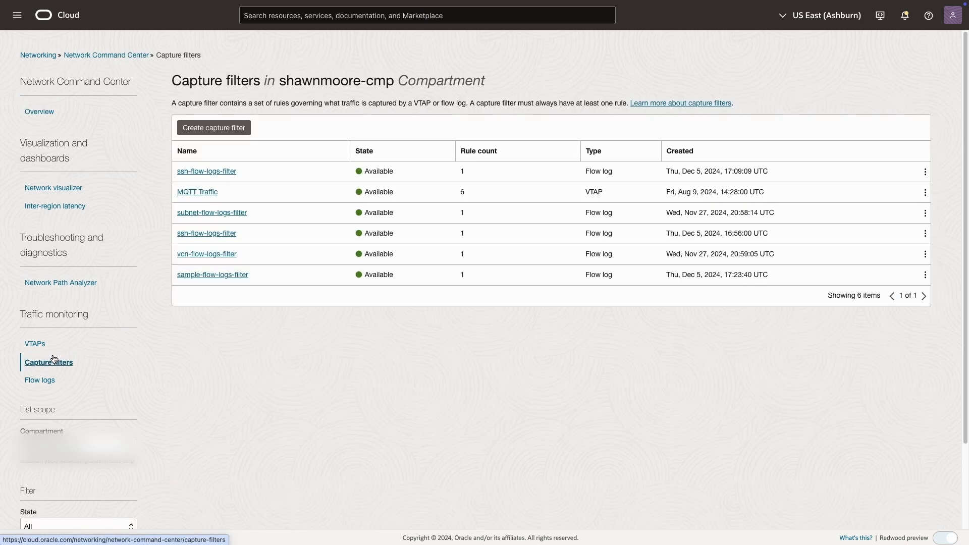
pyautogui.moveTo(181, 327)
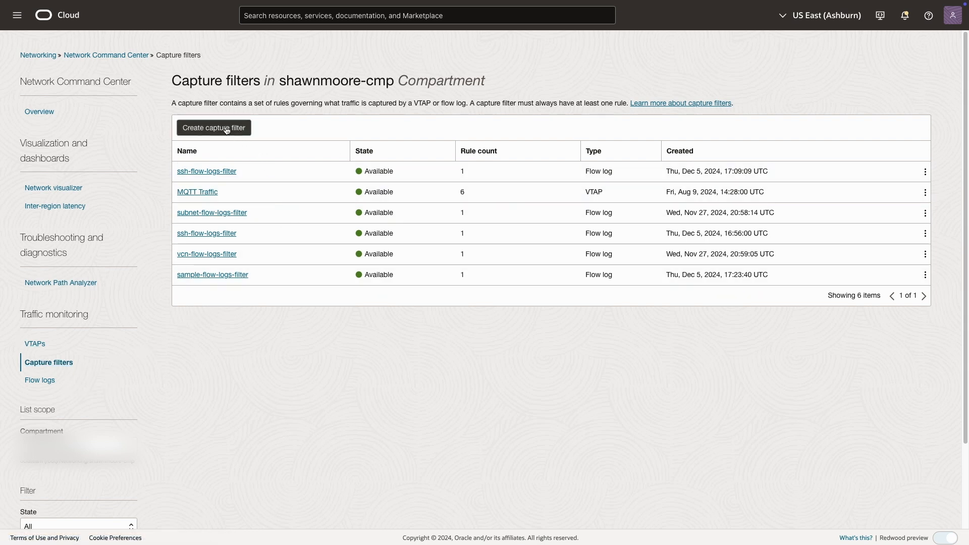
# Start a new flow log capture filter and name it vnic-flow-logs from the suggestion.
pyautogui.click(214, 127)
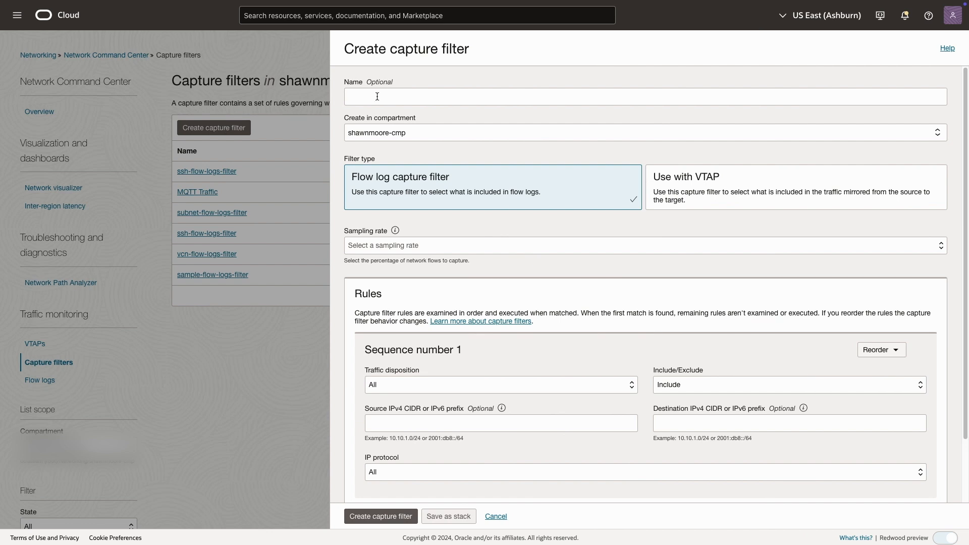
pyautogui.write('vn')
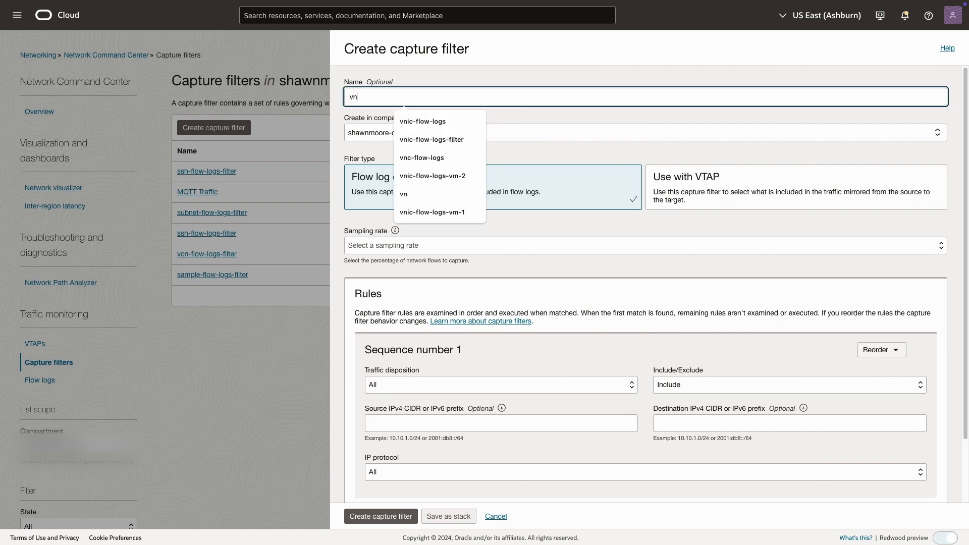
pyautogui.click(422, 121)
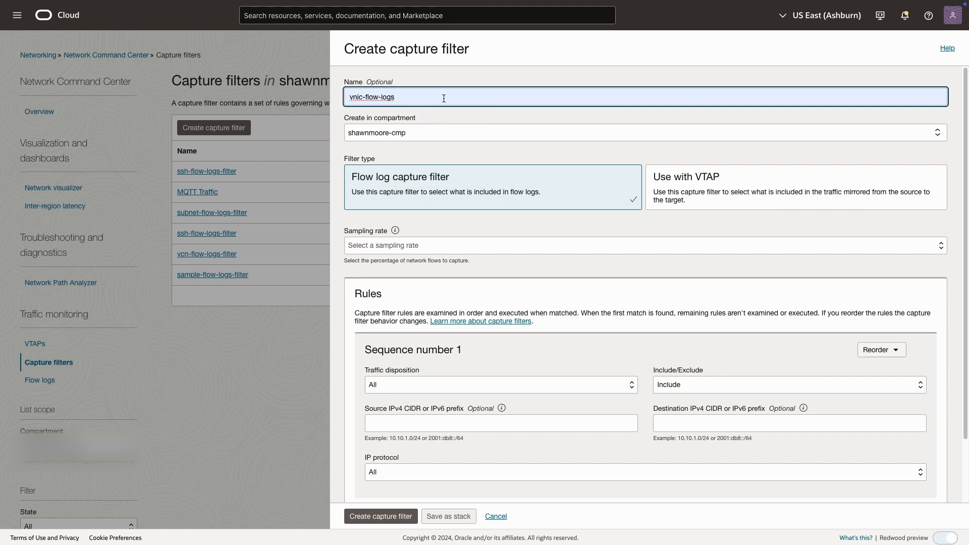
pyautogui.moveTo(477, 186)
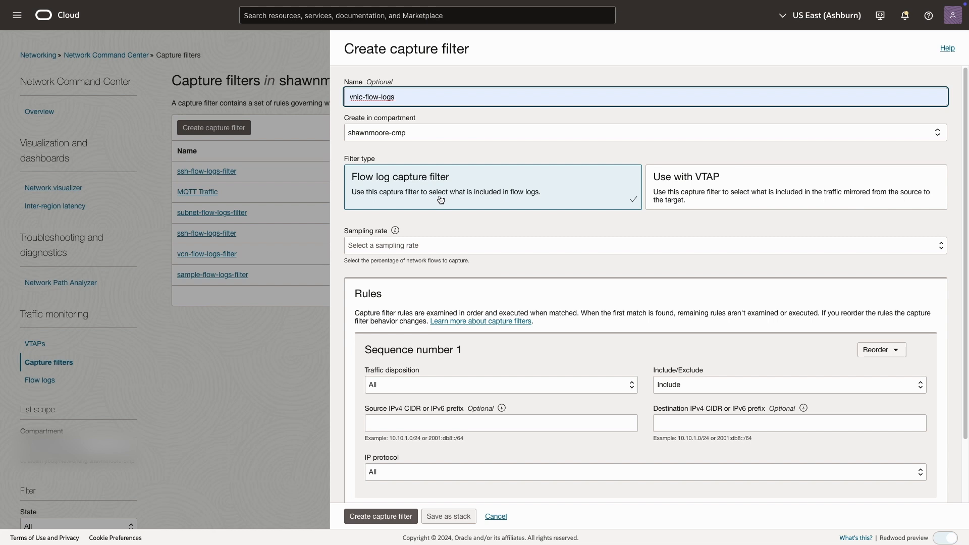
pyautogui.moveTo(476, 244)
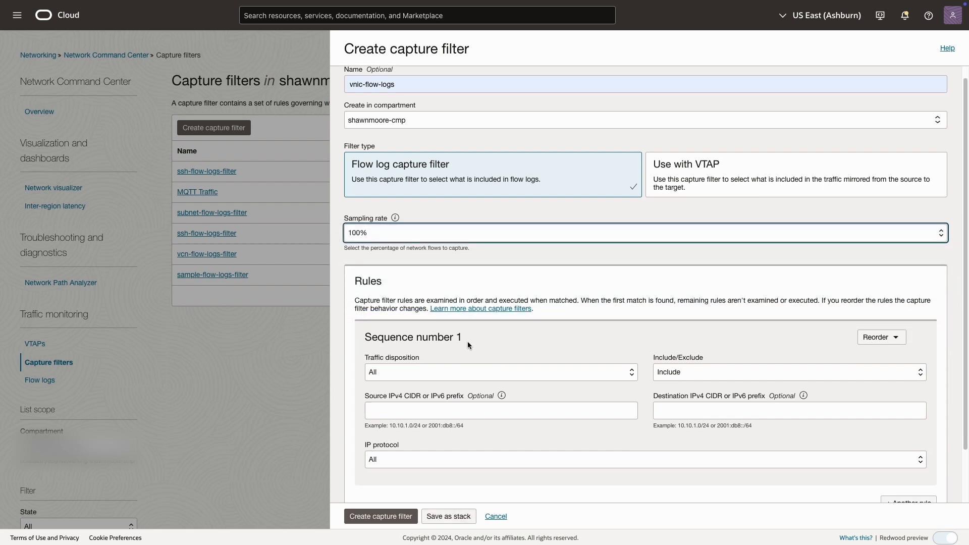
# Keep the rule's traffic disposition as All and limit its IP protocol to TCP.
pyautogui.scroll(-3)
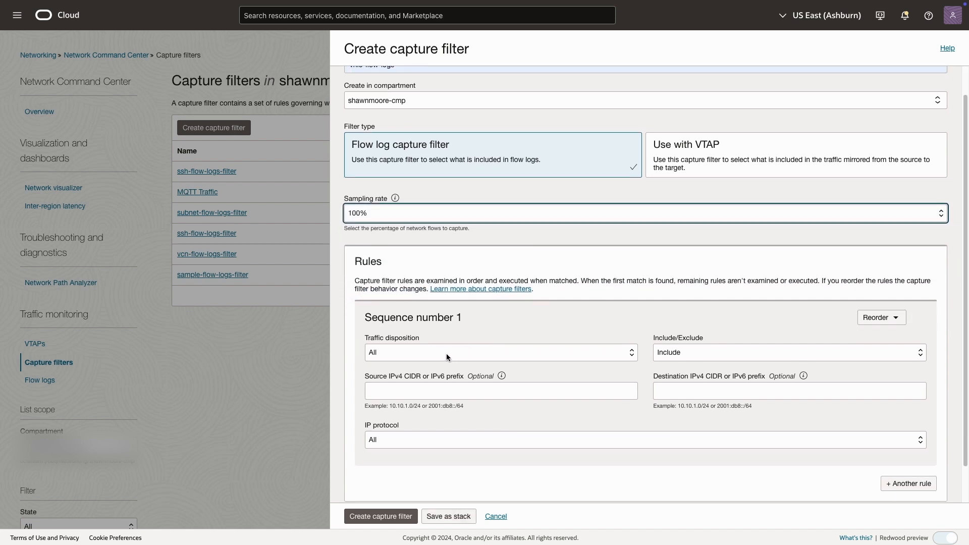
pyautogui.click(500, 352)
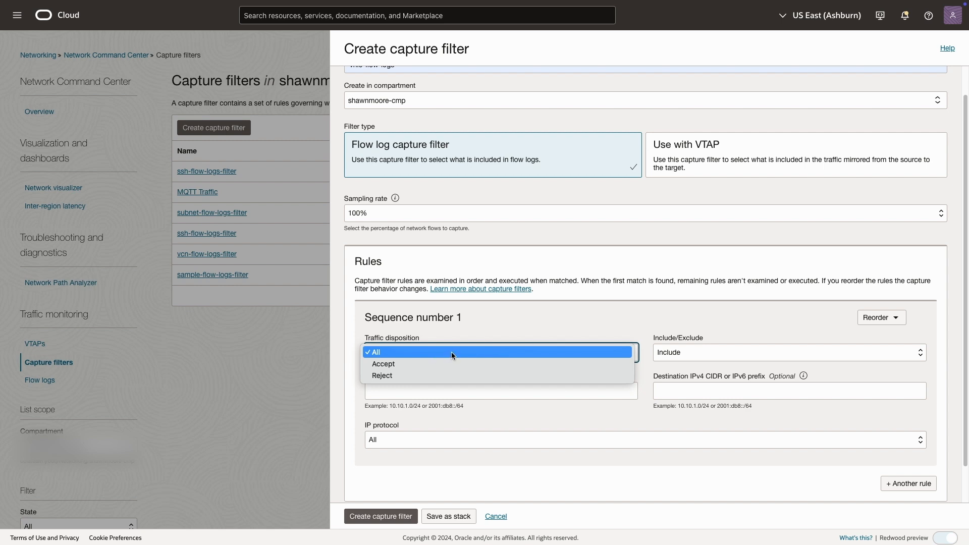
pyautogui.click(375, 351)
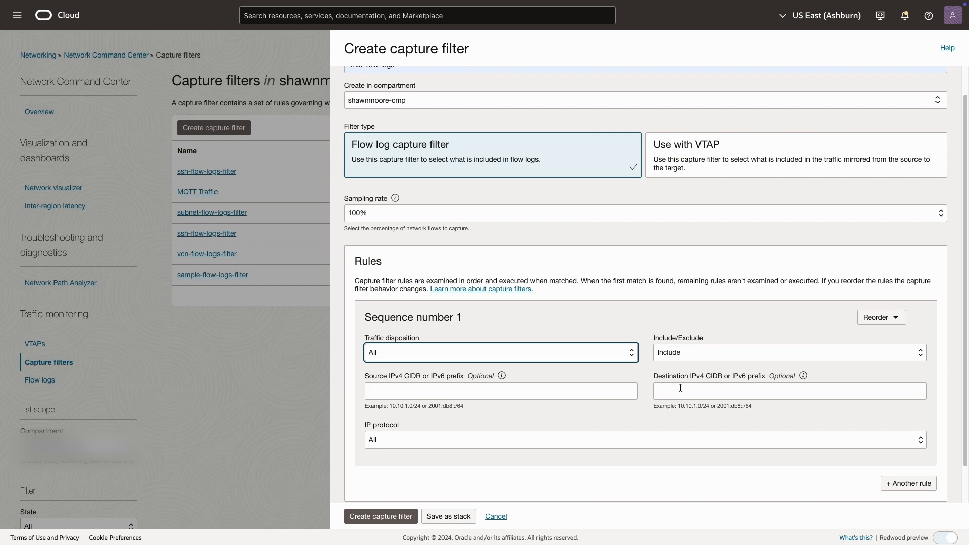
pyautogui.moveTo(492, 446)
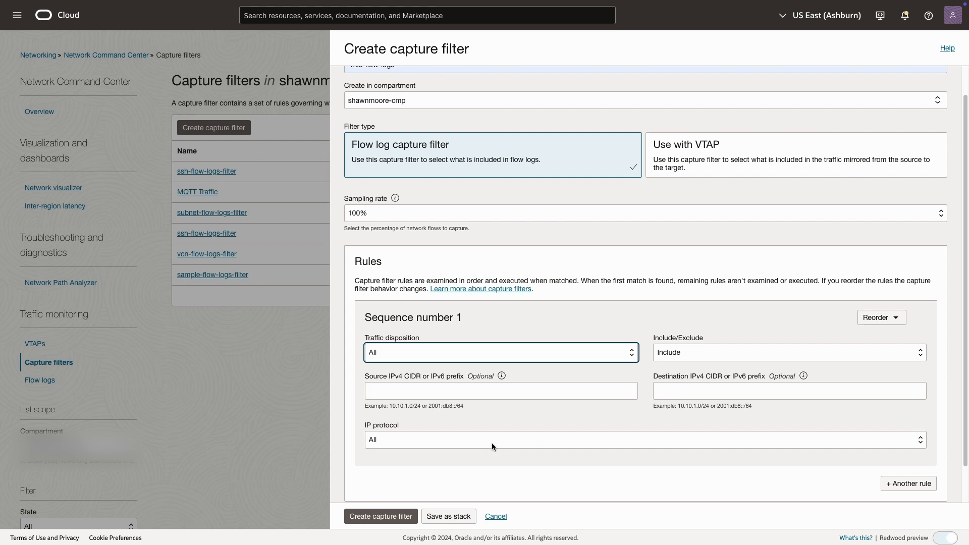
pyautogui.click(642, 453)
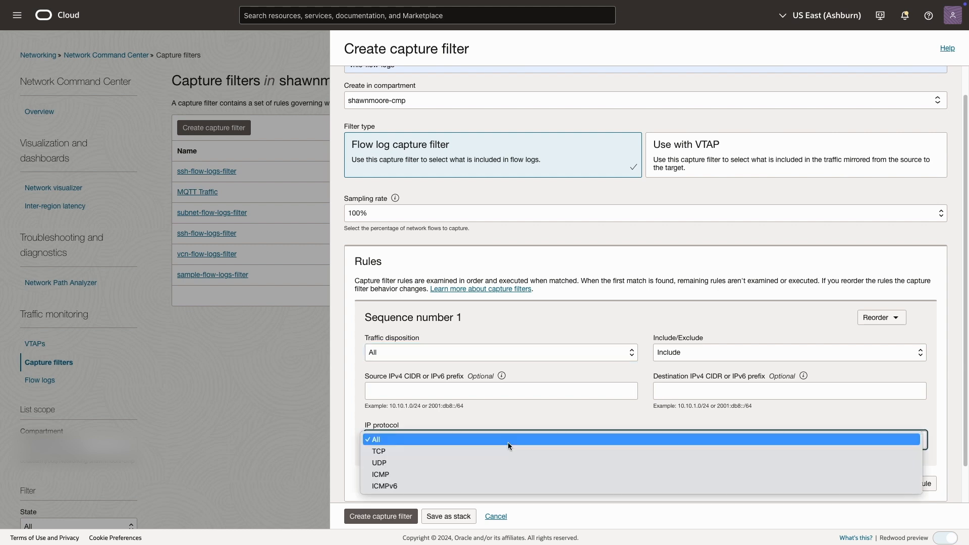
pyautogui.click(378, 451)
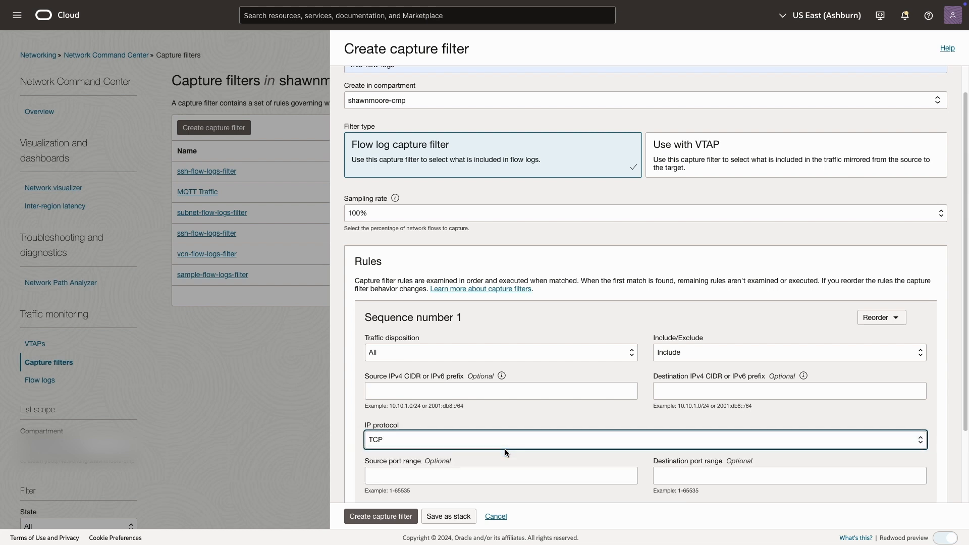
# Set the rule's destination port range to 22-22.
pyautogui.scroll(-3)
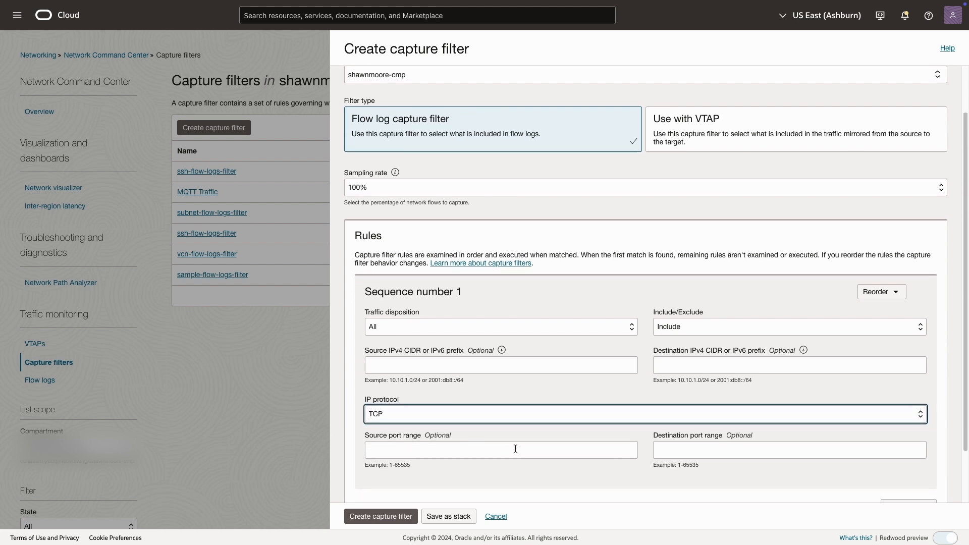
pyautogui.scroll(-3)
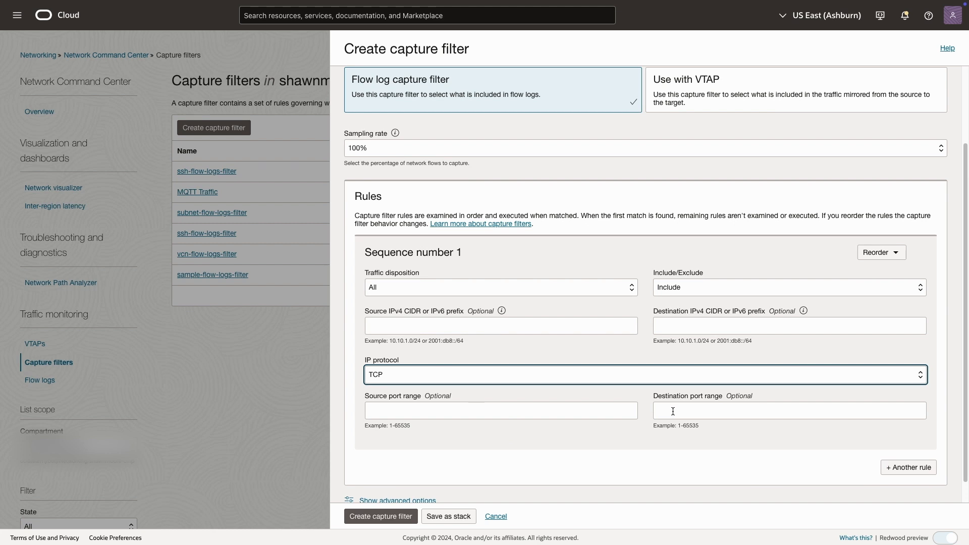
pyautogui.click(789, 410)
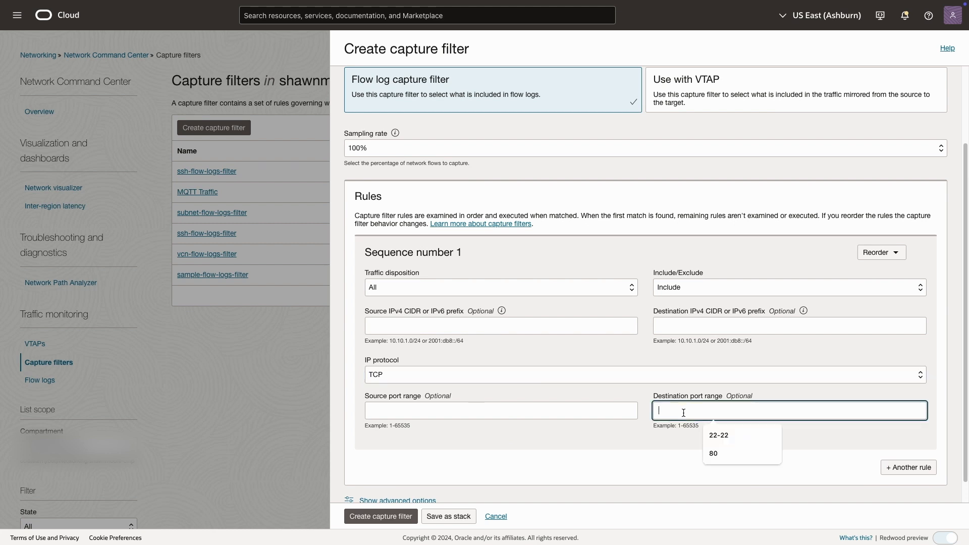
pyautogui.click(718, 435)
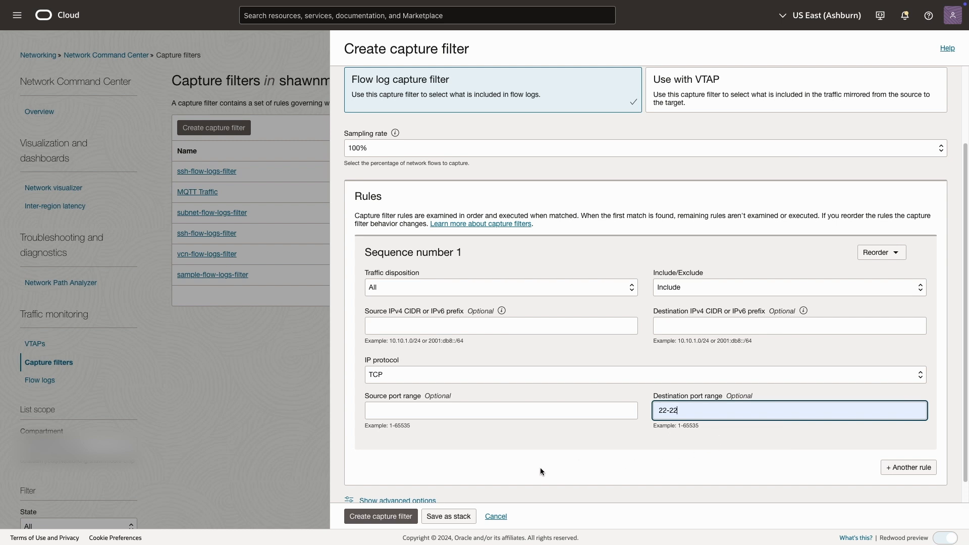
pyautogui.scroll(-3)
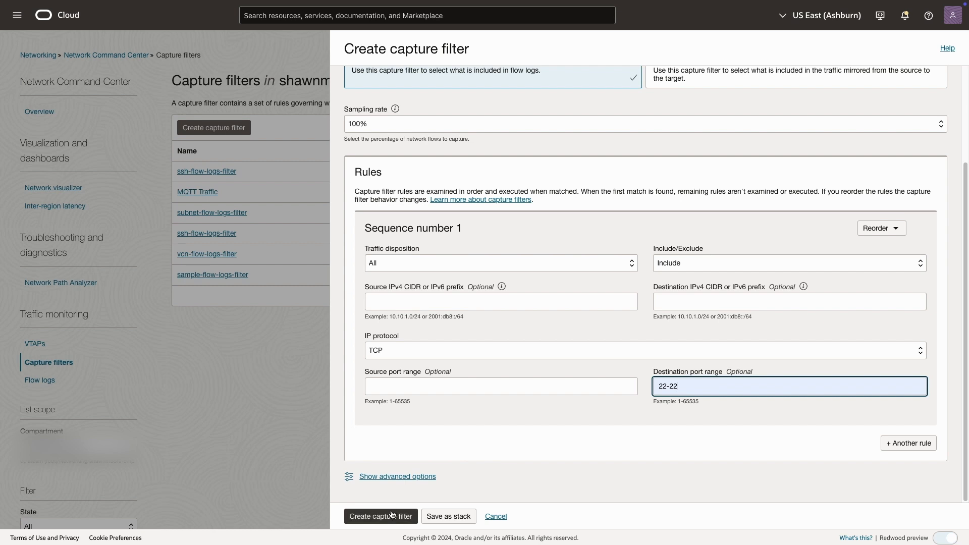
# Create the vnic-flow-logs capture filter and land on its details with the TCP 22-22 rule.
pyautogui.click(381, 517)
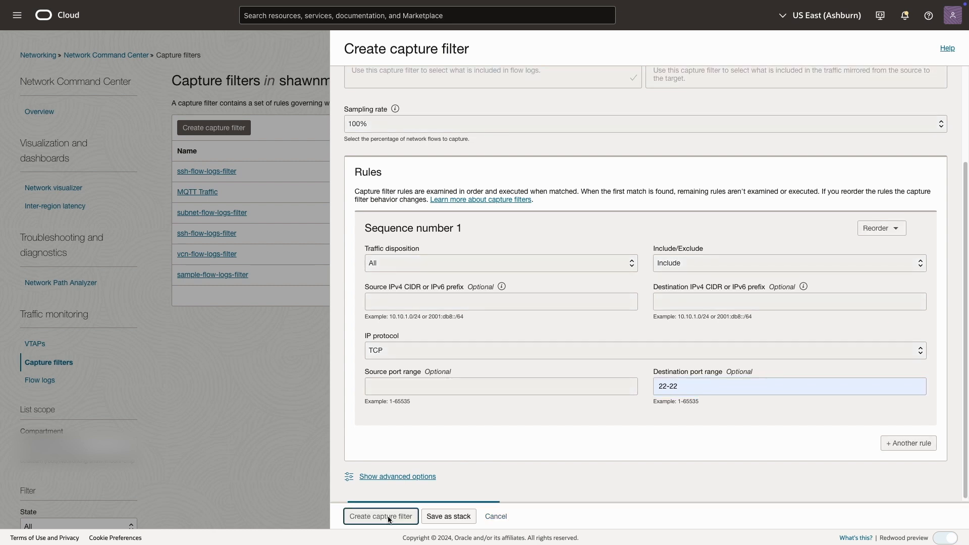
pyautogui.click(381, 517)
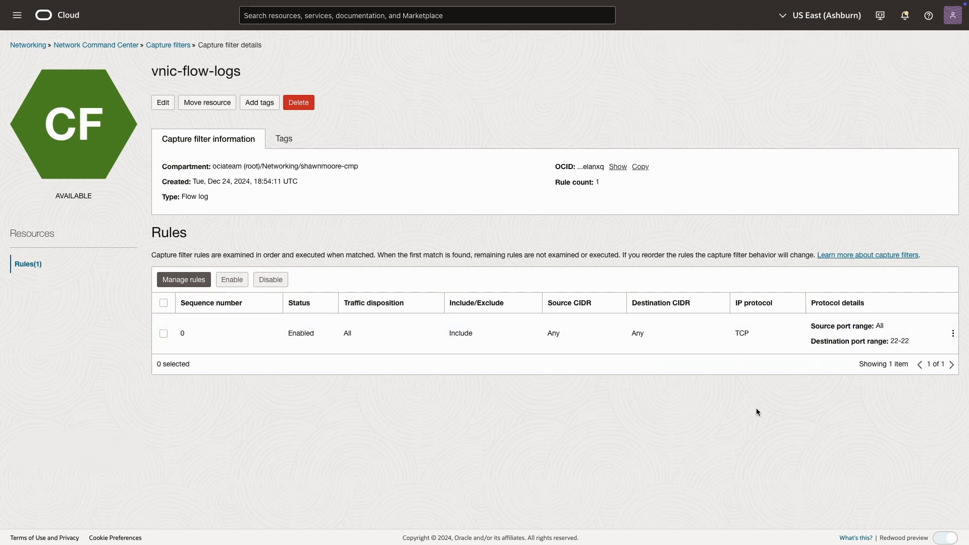
pyautogui.moveTo(721, 409)
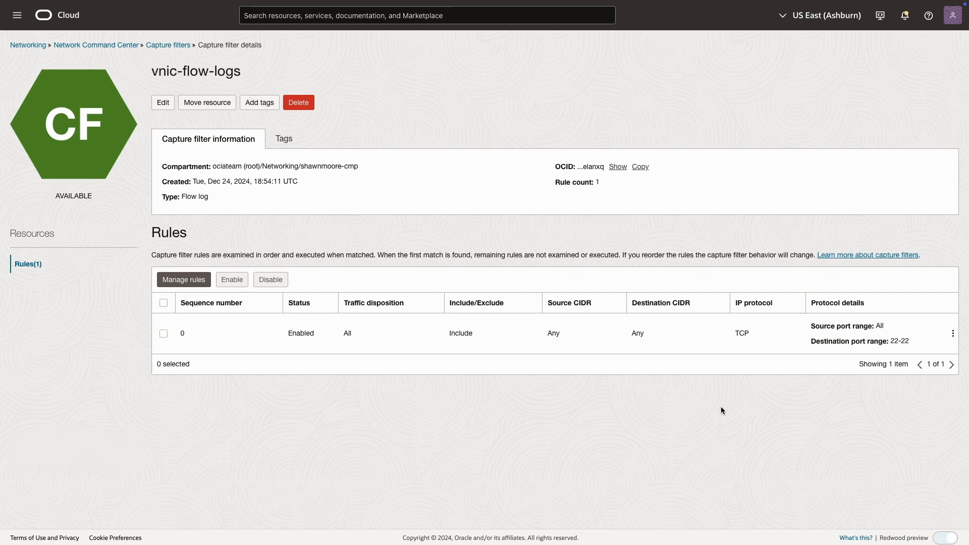
pyautogui.moveTo(269, 166)
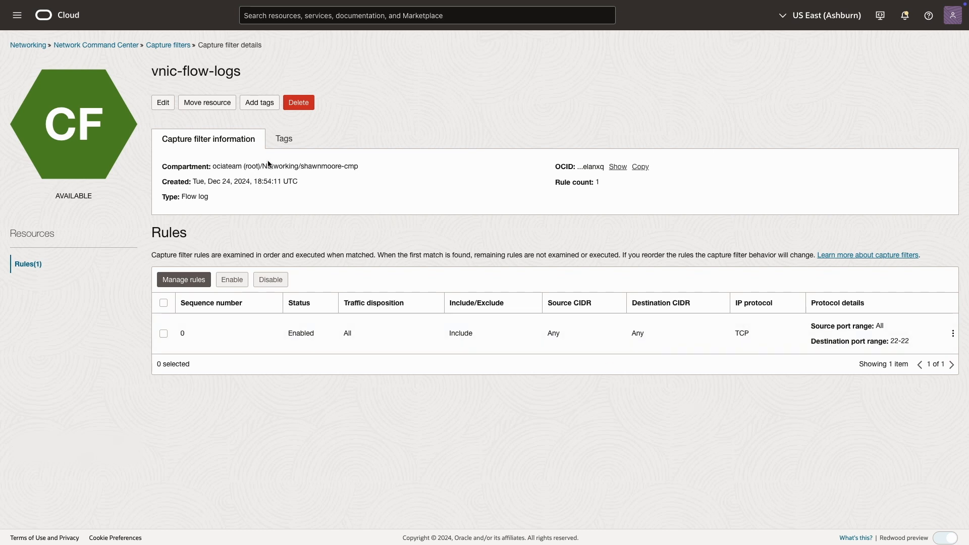
pyautogui.moveTo(171, 51)
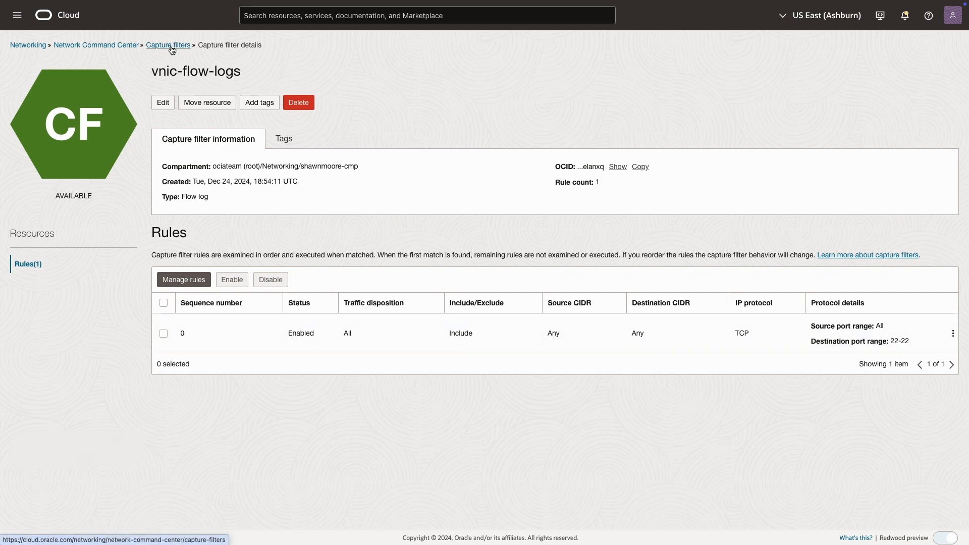
# Confirm vnic-flow-logs in the capture filters list, then show the flow log configurations.
pyautogui.click(167, 45)
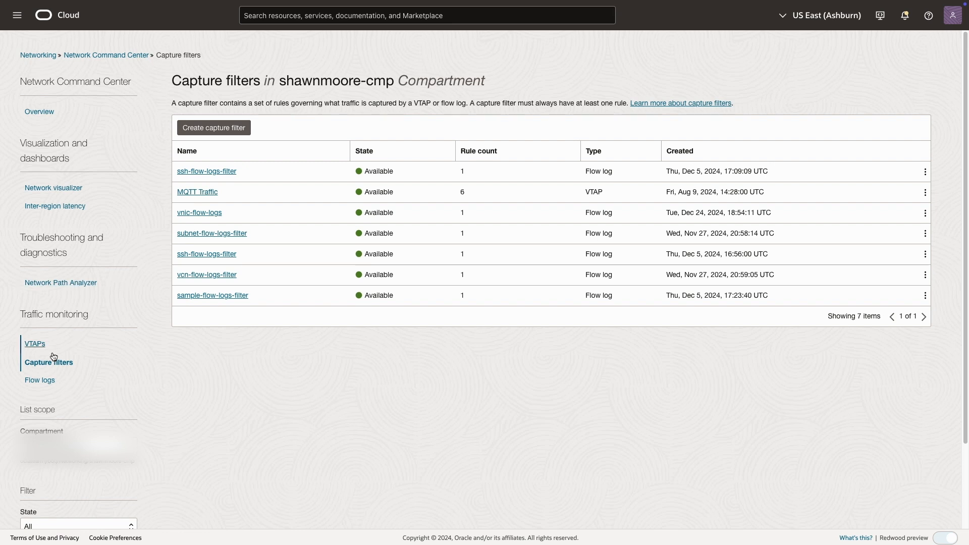
pyautogui.moveTo(46, 382)
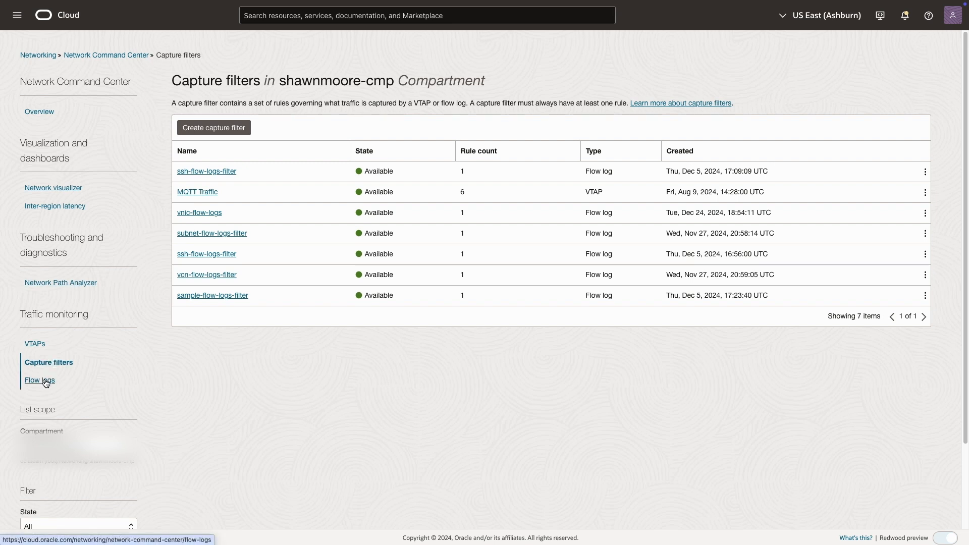
pyautogui.click(40, 380)
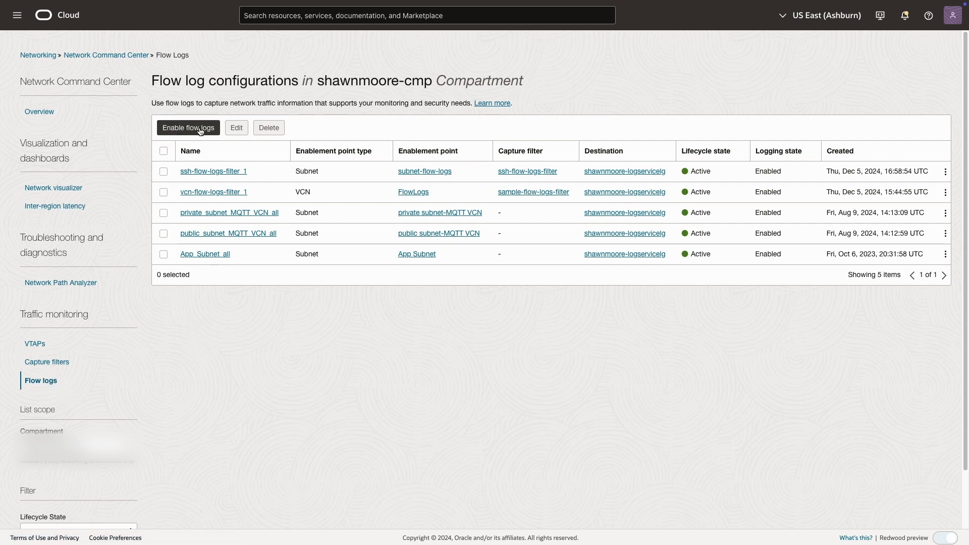
# Start enabling a new flow log with the file name prefix vnic-flow-logs.
pyautogui.click(187, 127)
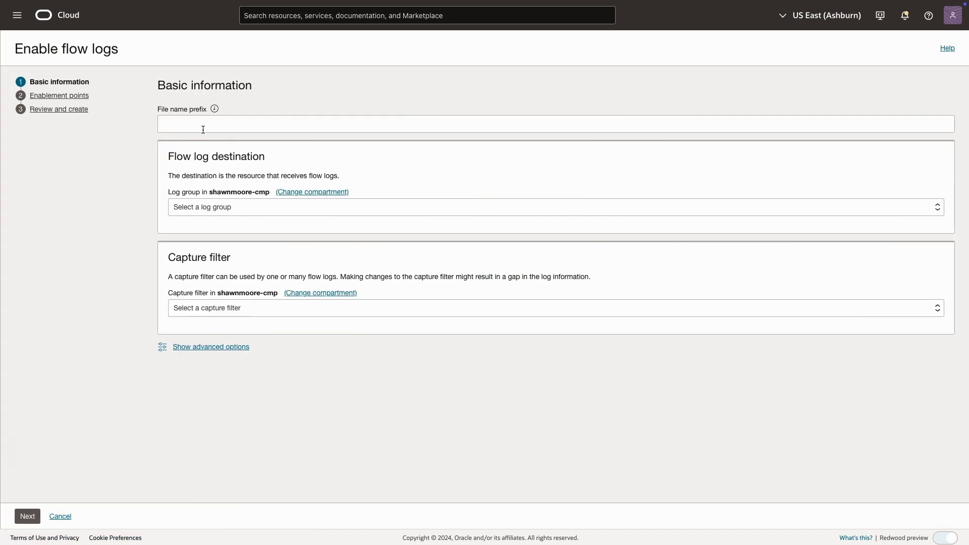
pyautogui.write('vn')
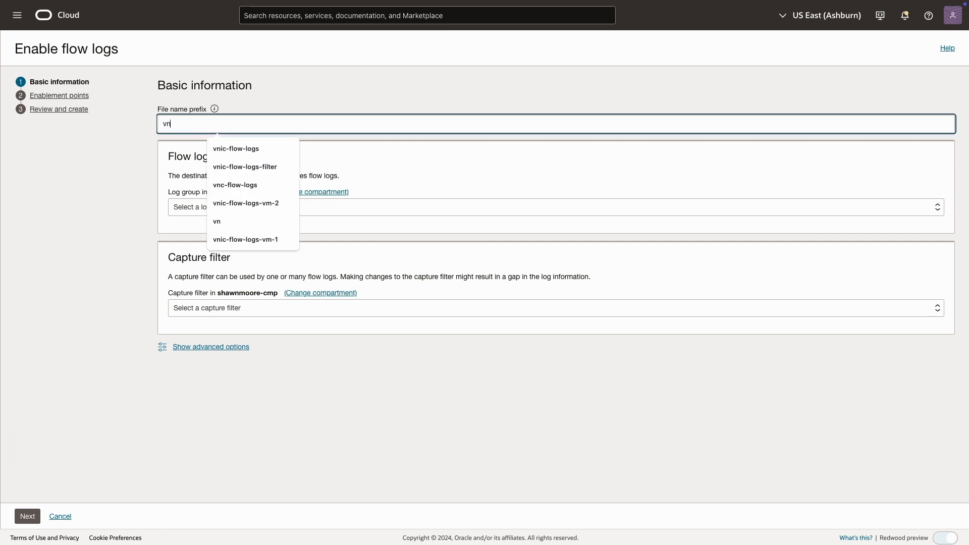
pyautogui.click(236, 149)
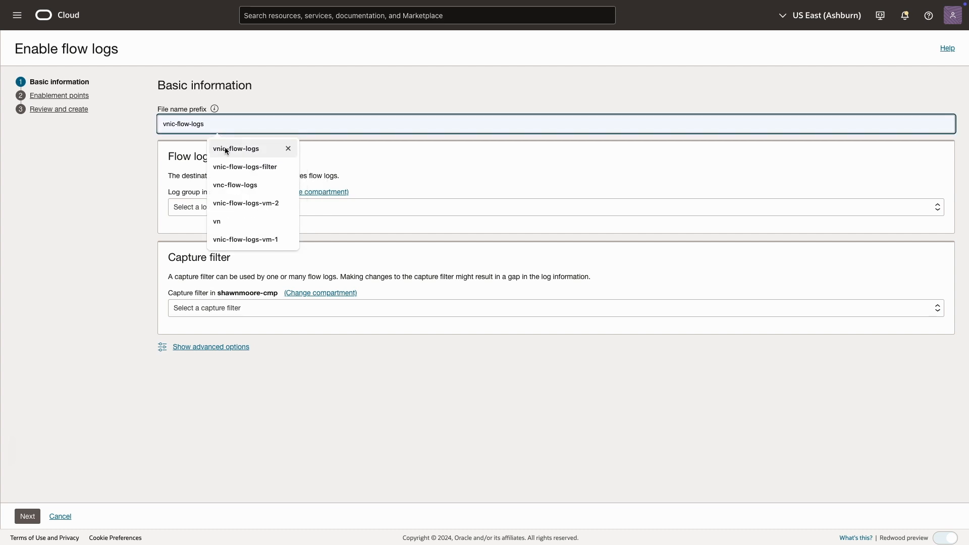
pyautogui.click(235, 148)
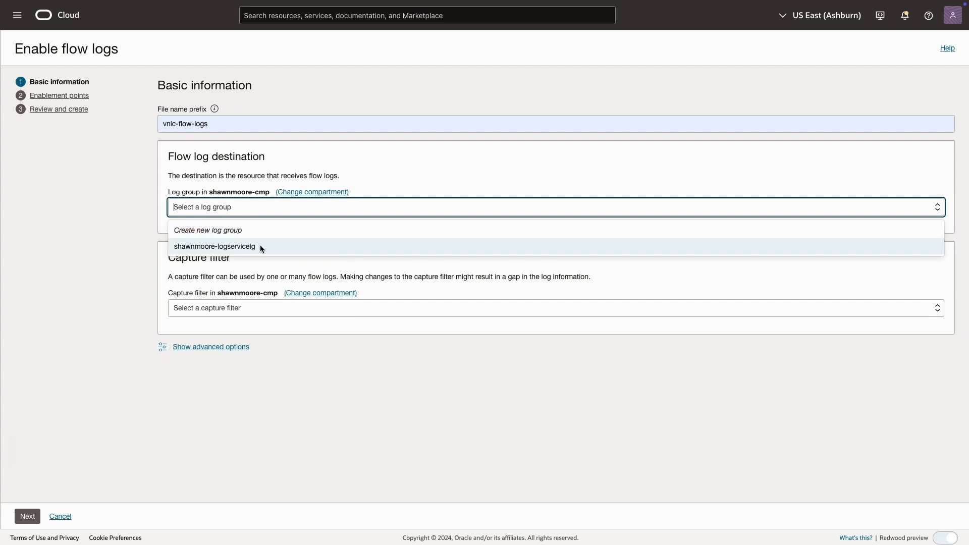
# Send logs to the existing log group, apply capture filter vnic-flow-logs, and continue to enablement points.
pyautogui.click(214, 246)
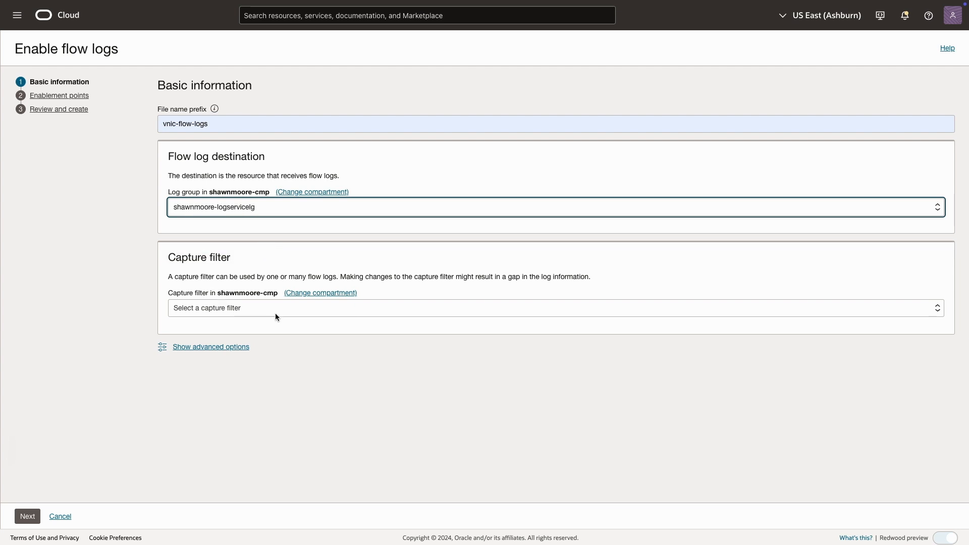
pyautogui.click(554, 313)
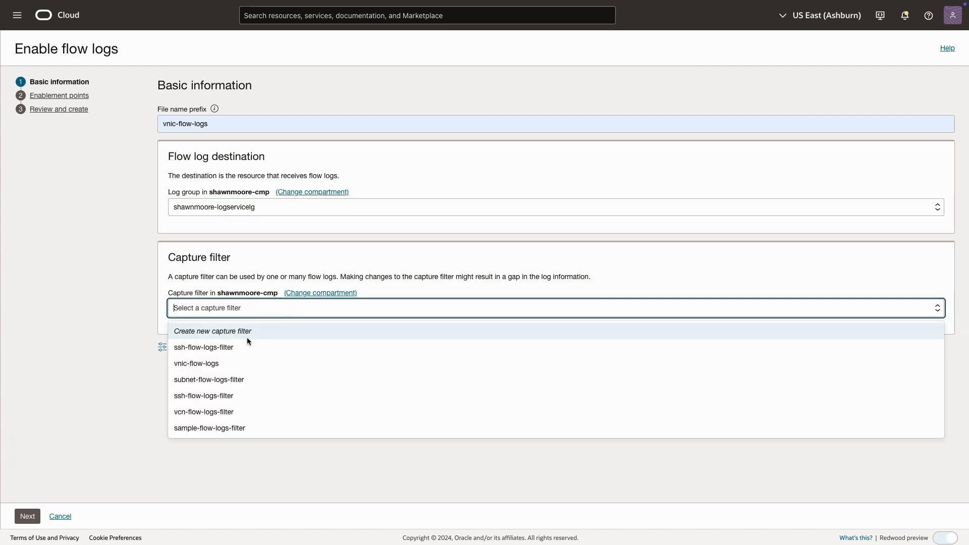
pyautogui.moveTo(220, 365)
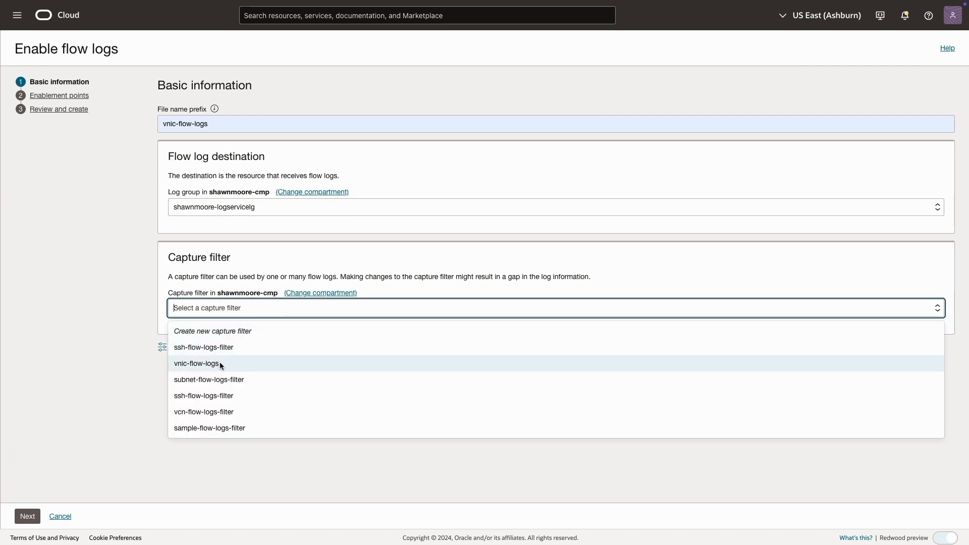
pyautogui.click(197, 364)
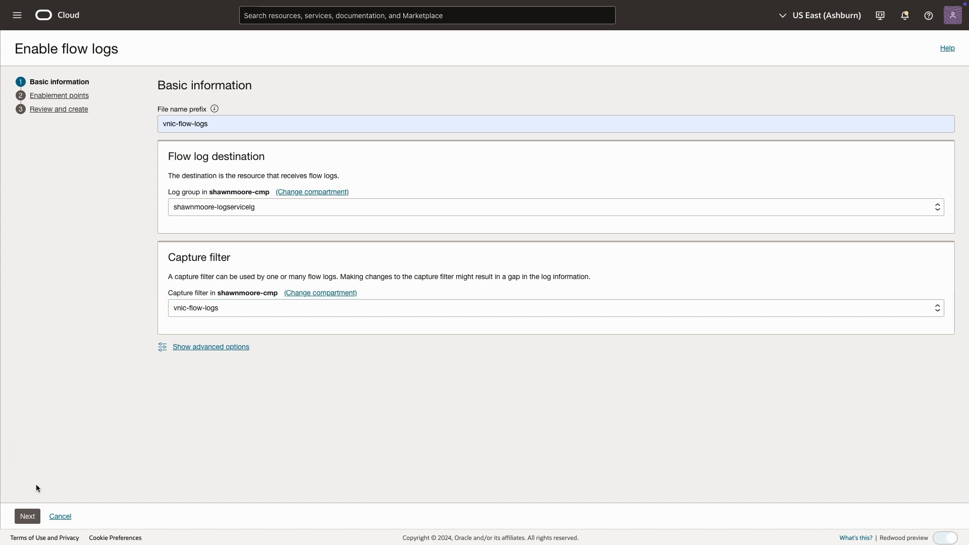
pyautogui.click(27, 515)
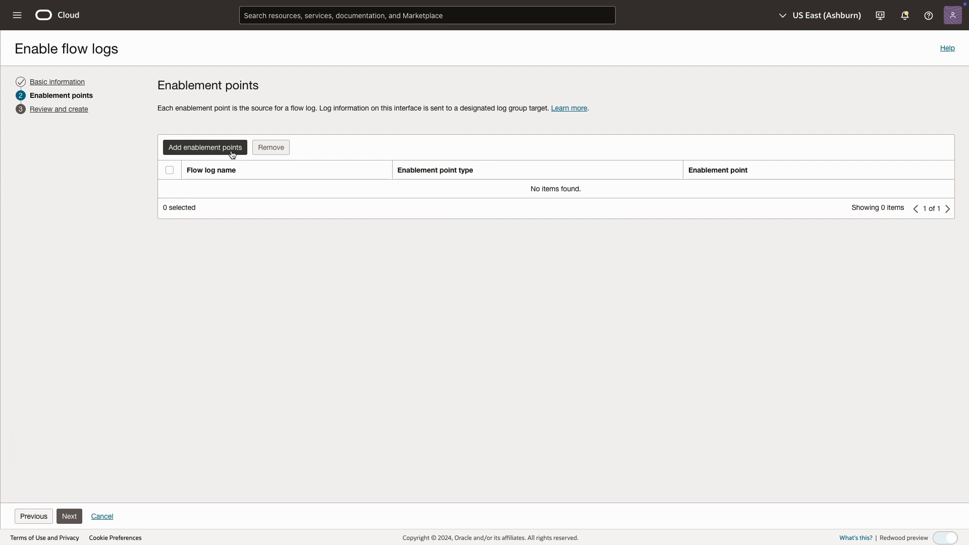
# Add an enablement point of type Resources and continue to its form.
pyautogui.click(204, 147)
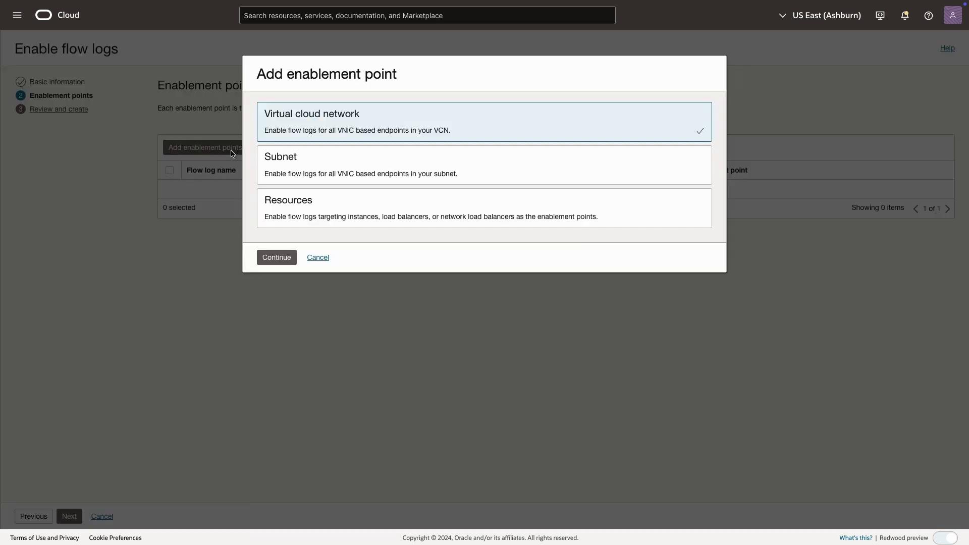
pyautogui.moveTo(304, 178)
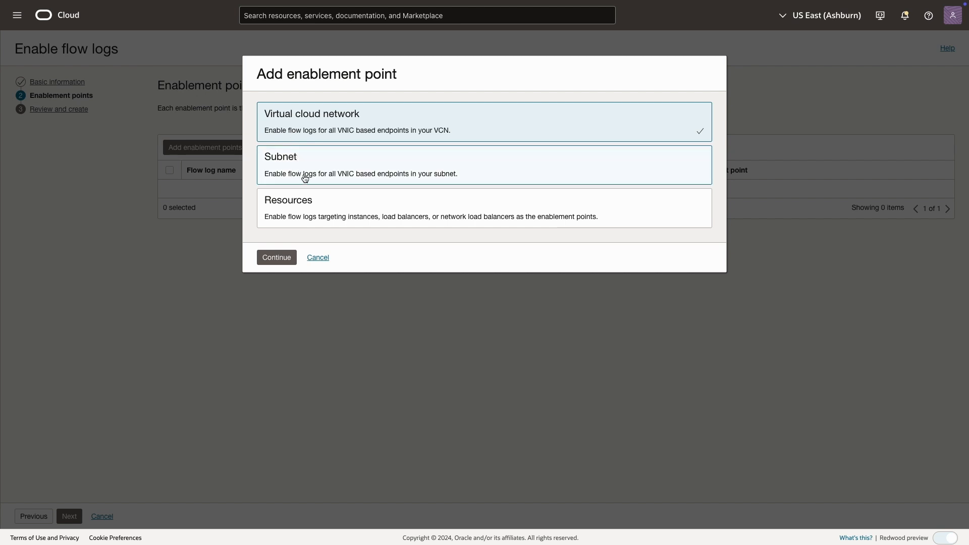
pyautogui.moveTo(339, 208)
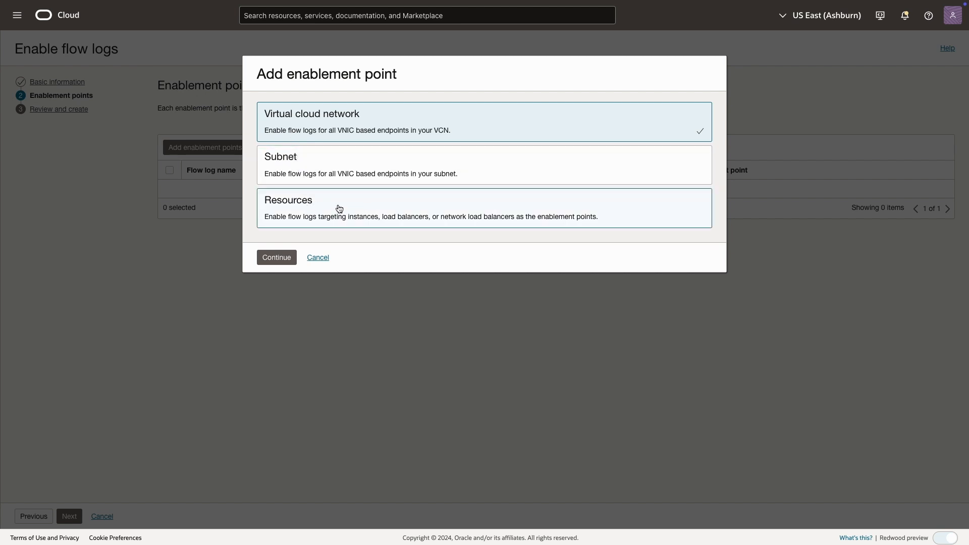
pyautogui.click(339, 208)
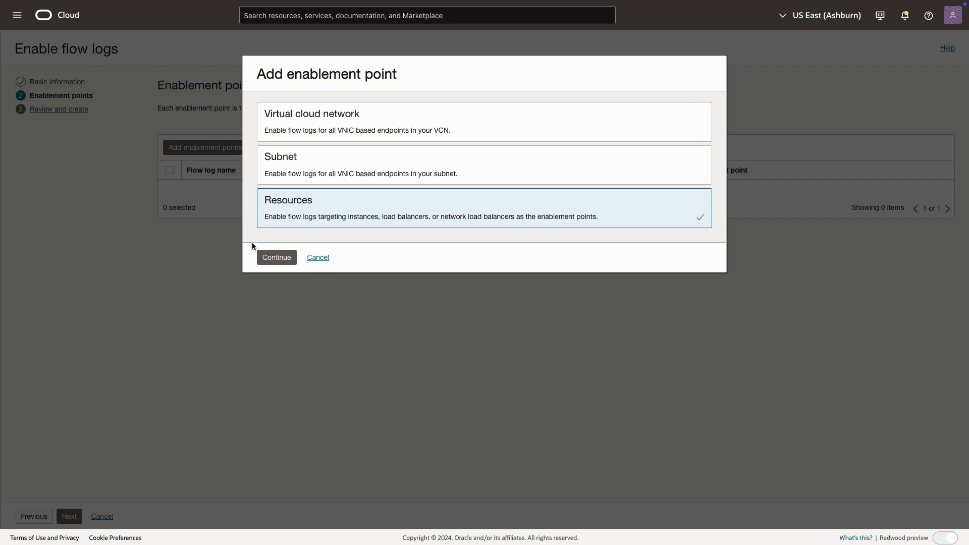
pyautogui.click(317, 257)
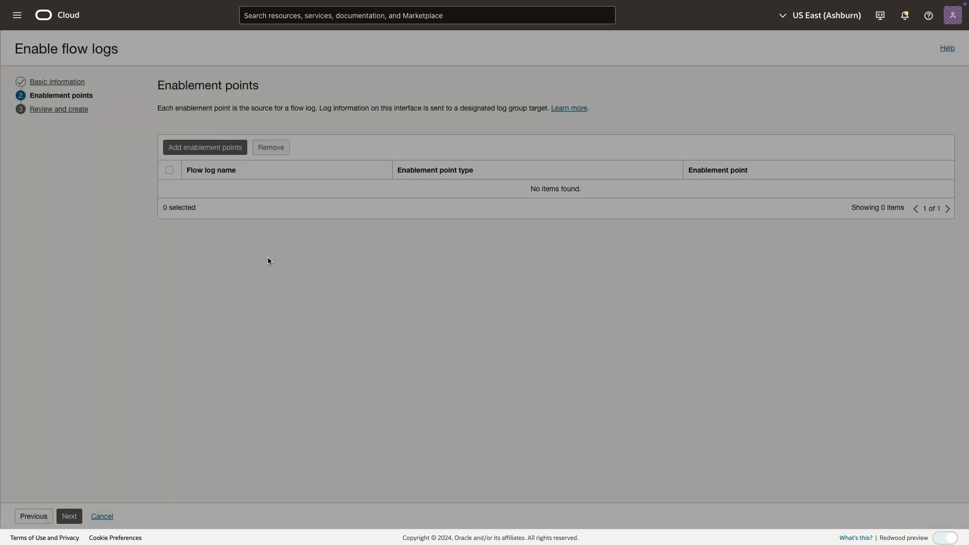
# Target an Instance VNIC in the FlowLogs network's vnic-flow-logs subnet.
pyautogui.click(203, 147)
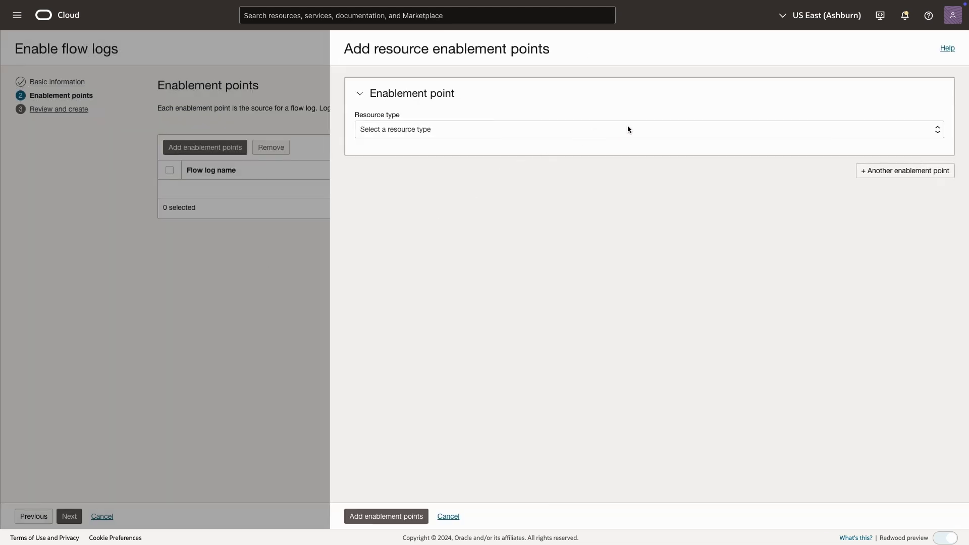
pyautogui.click(629, 129)
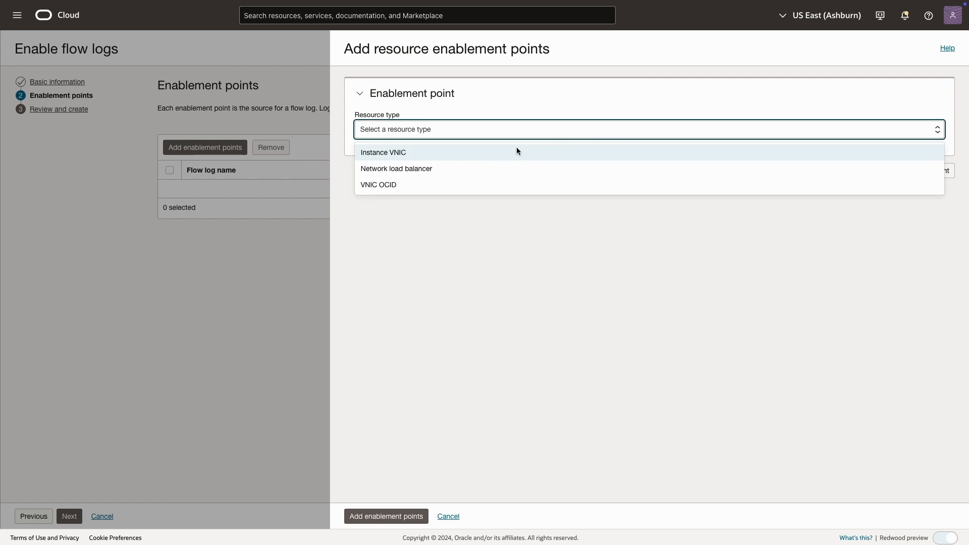
pyautogui.click(384, 152)
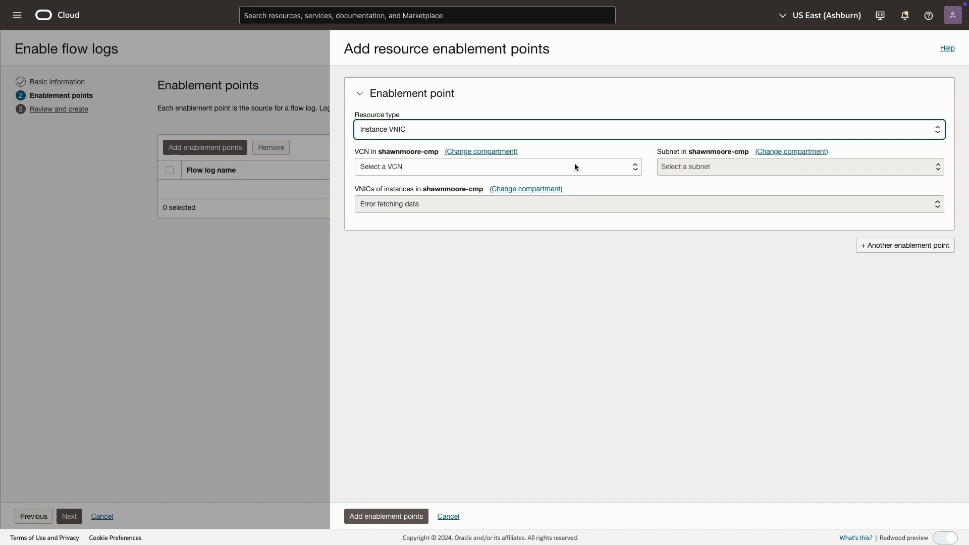
pyautogui.click(498, 166)
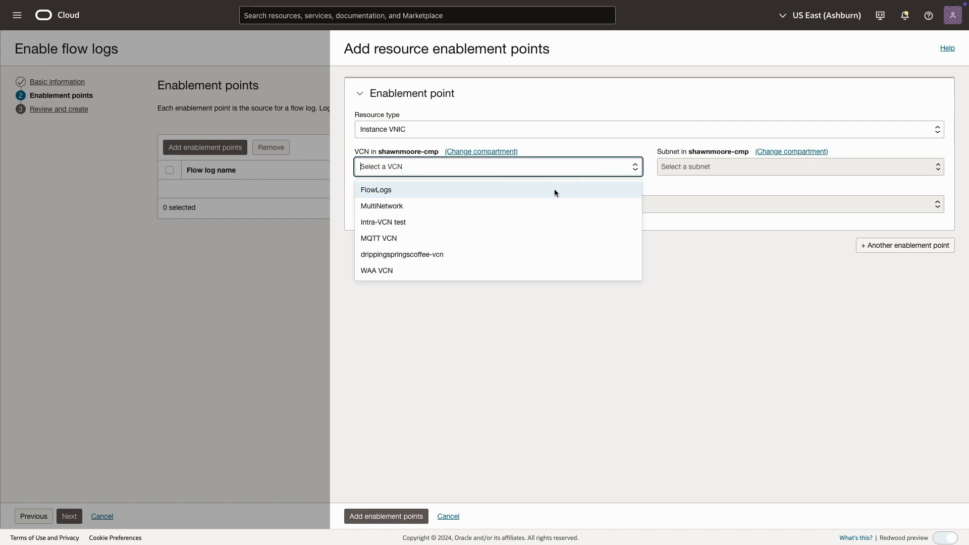
pyautogui.click(375, 190)
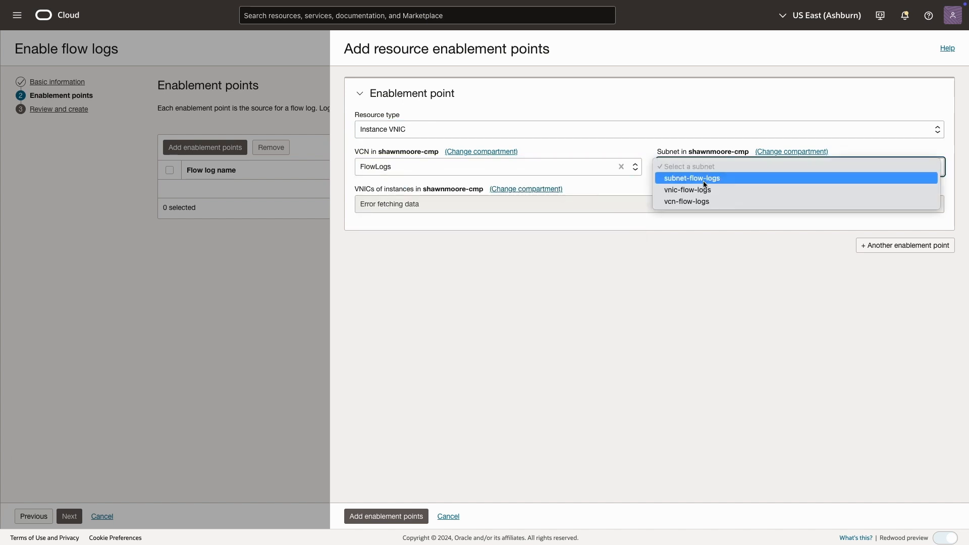
pyautogui.click(687, 189)
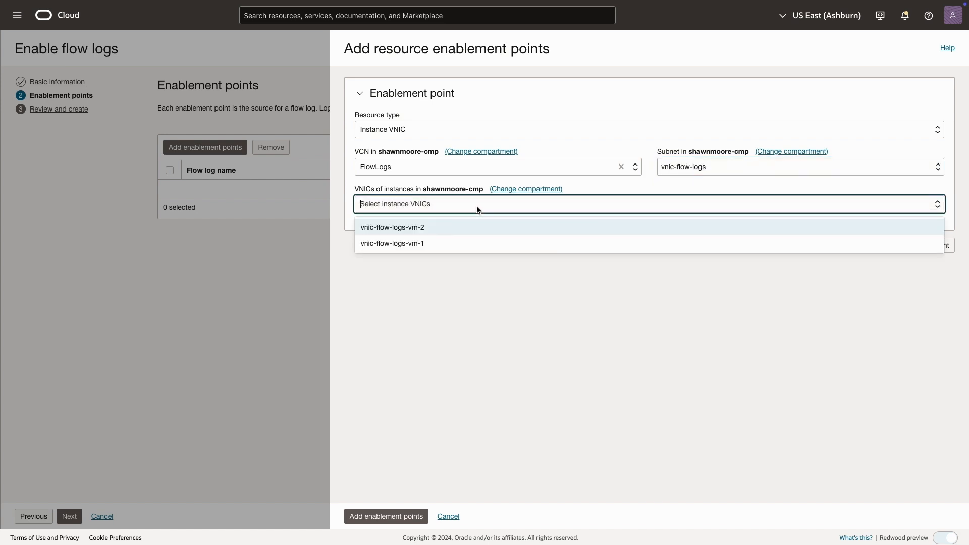
pyautogui.moveTo(468, 234)
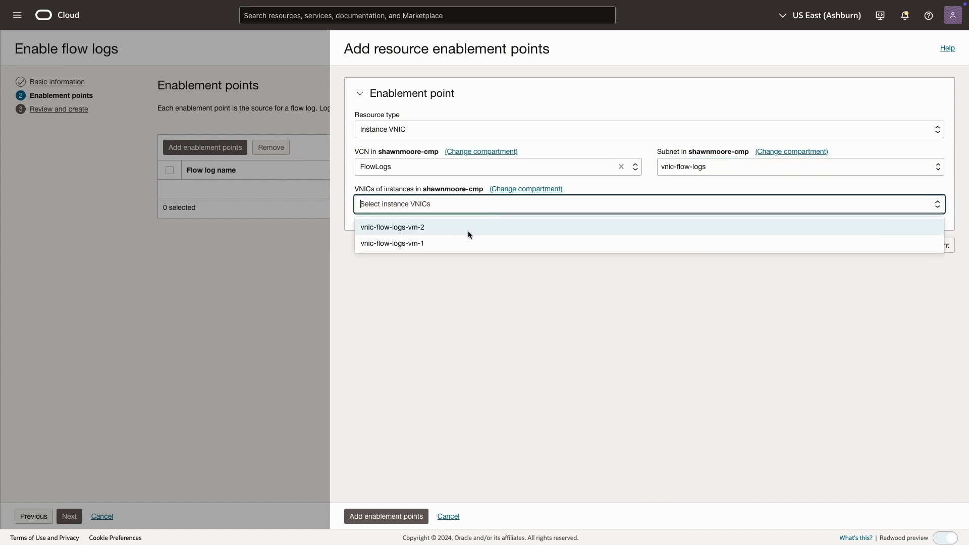
# Pick the vnic-flow-logs-vm-1 VNIC and add it as enablement point vnic-flow-logs_1.
pyautogui.click(392, 243)
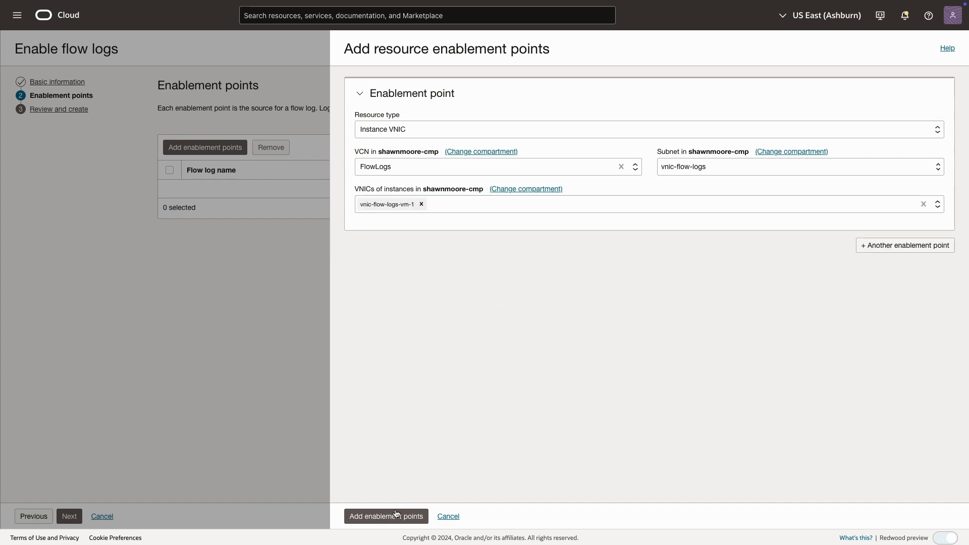
pyautogui.click(385, 516)
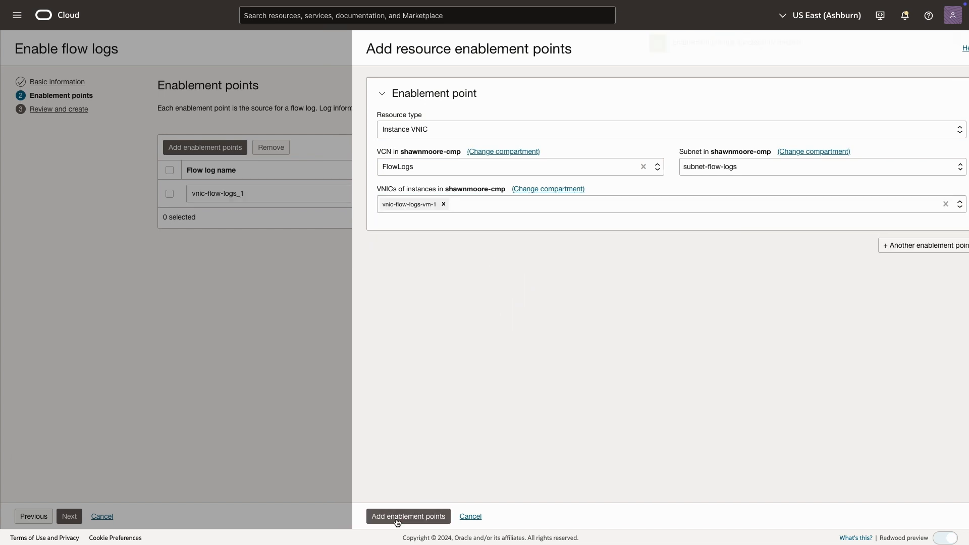
pyautogui.click(407, 516)
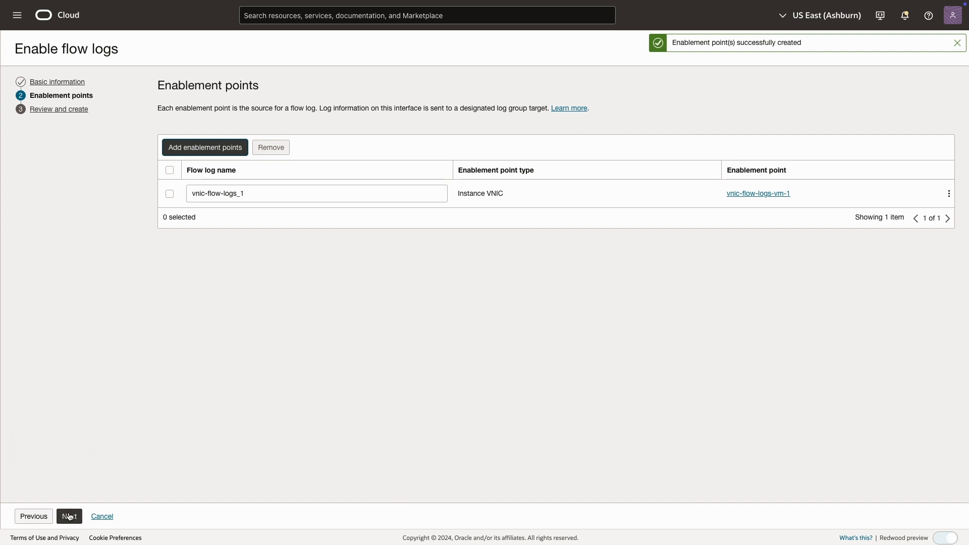
# Review the settings and enable flow log vnic-flow-logs_1 on the vnic-flow-logs-vm-1 VNIC.
pyautogui.click(69, 517)
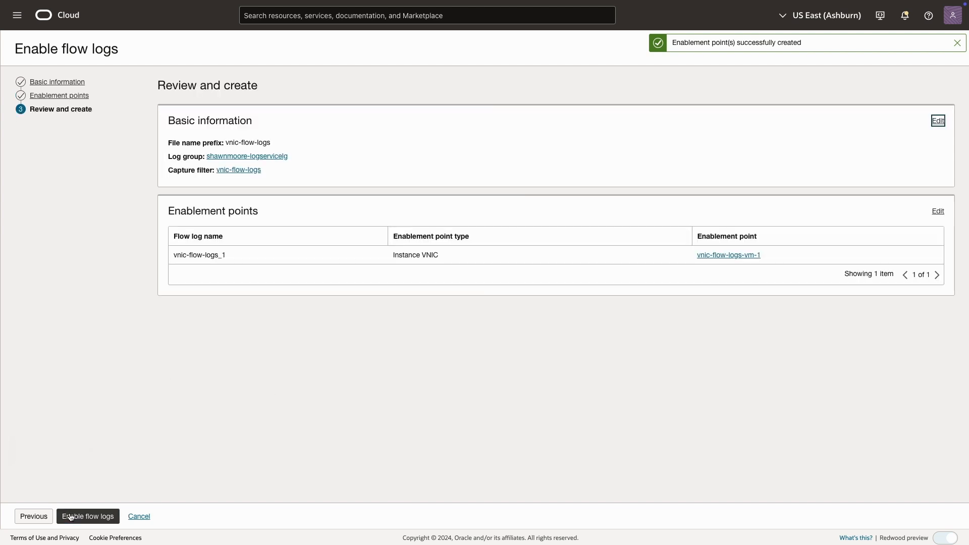
pyautogui.click(957, 42)
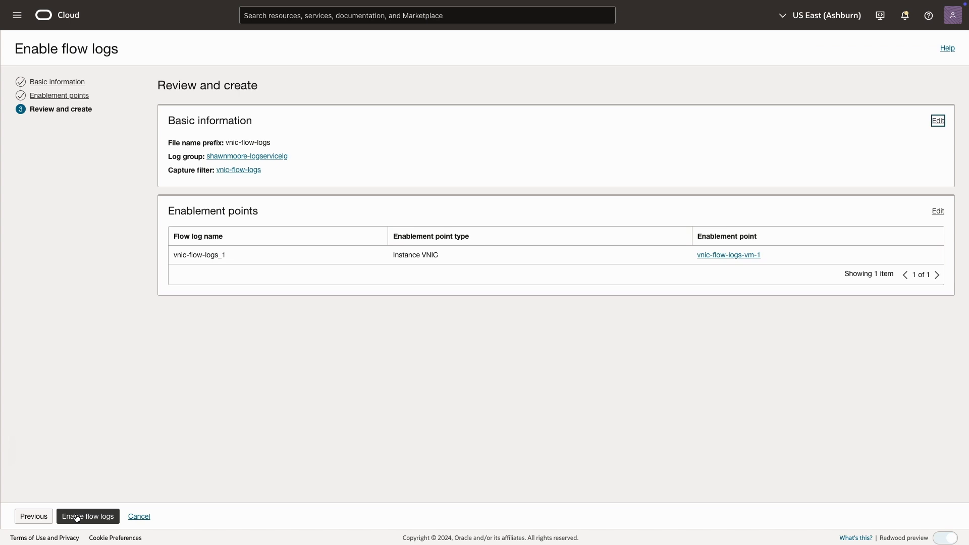
pyautogui.click(87, 516)
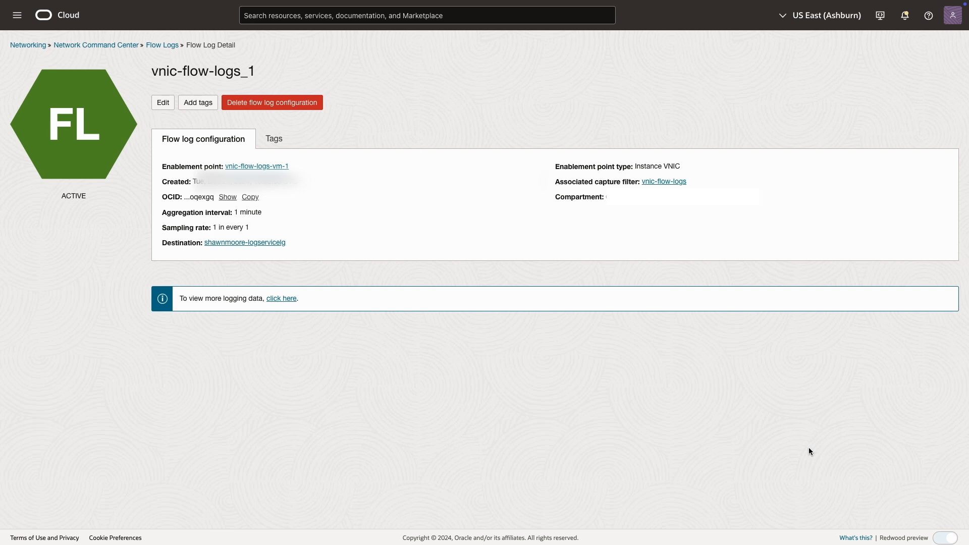
pyautogui.moveTo(345, 317)
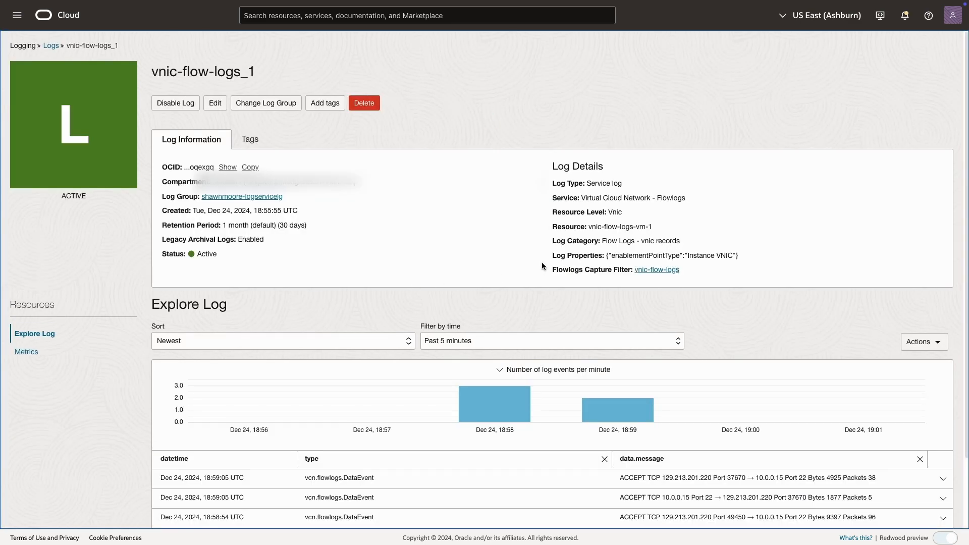
pyautogui.doubleClick(645, 256)
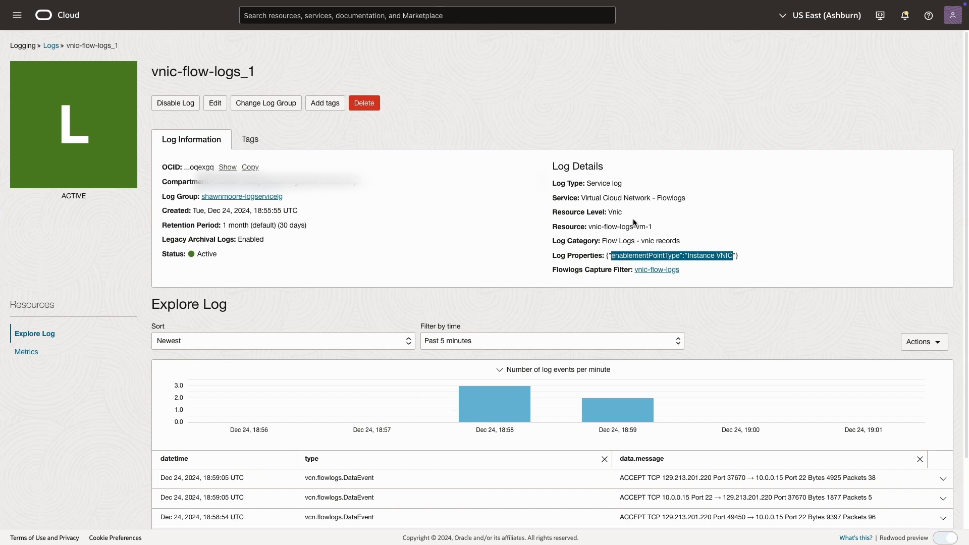
pyautogui.scroll(-3)
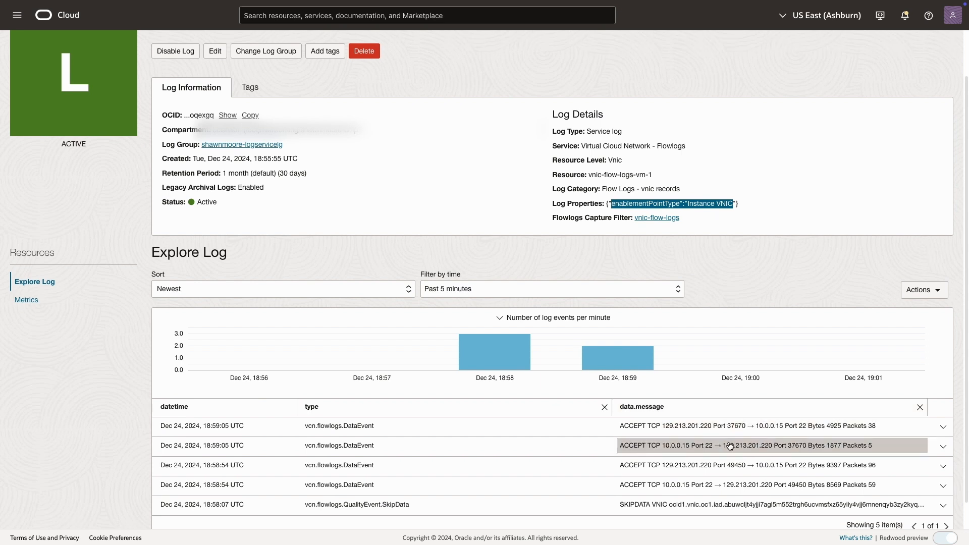
pyautogui.moveTo(771, 448)
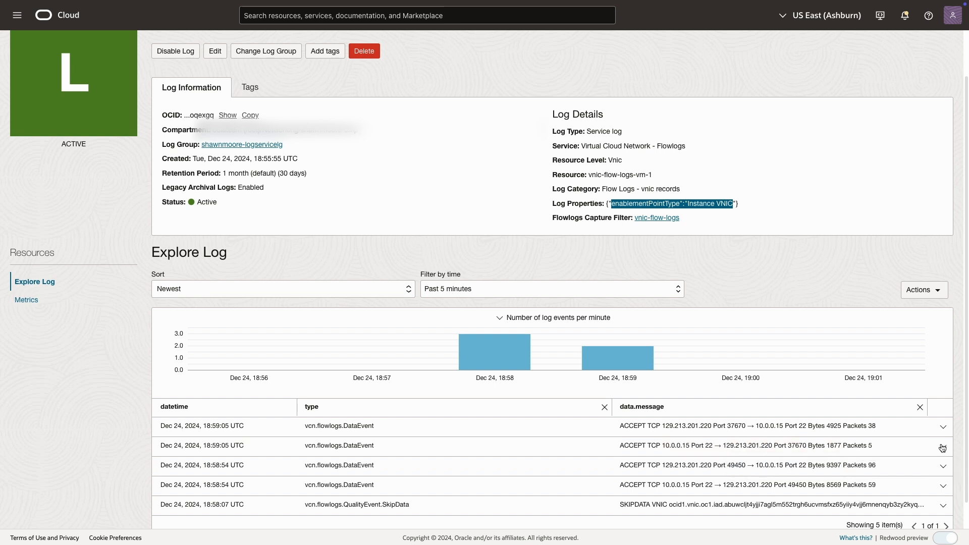
pyautogui.moveTo(935, 468)
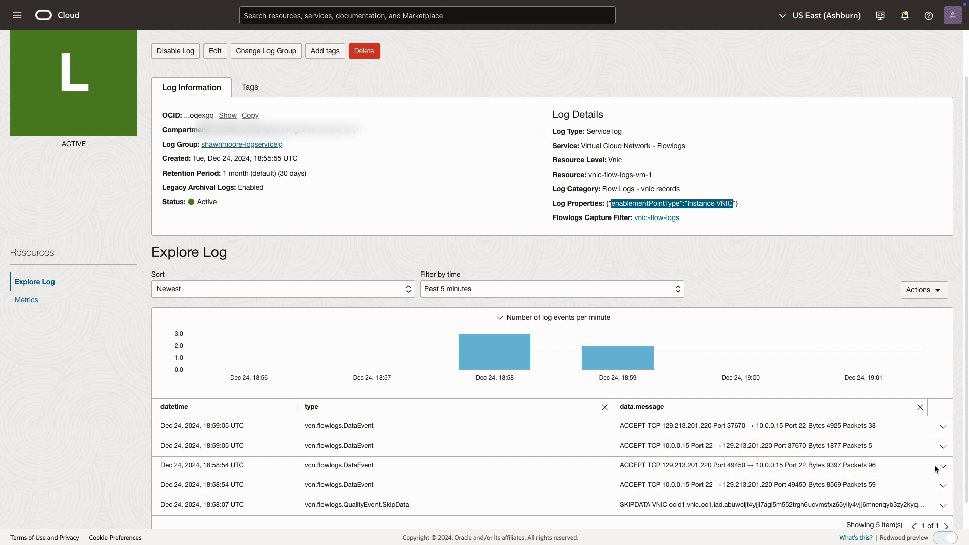